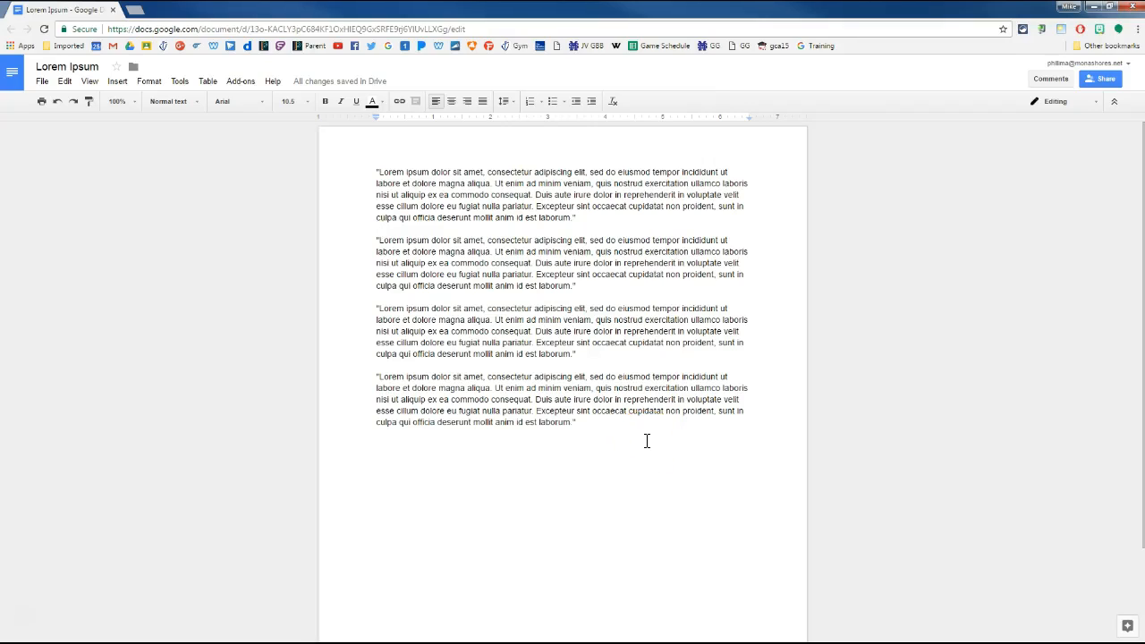
Step: Place the cursor in the first Lorem Ipsum paragraph and highlight its first line
click(376, 229)
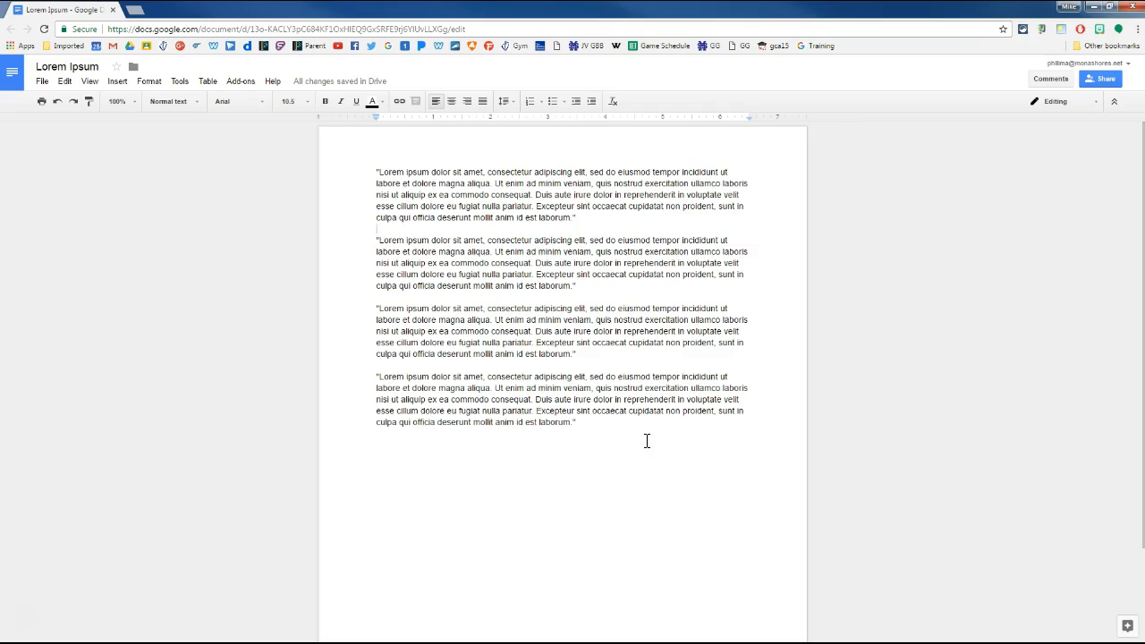
click(376, 229)
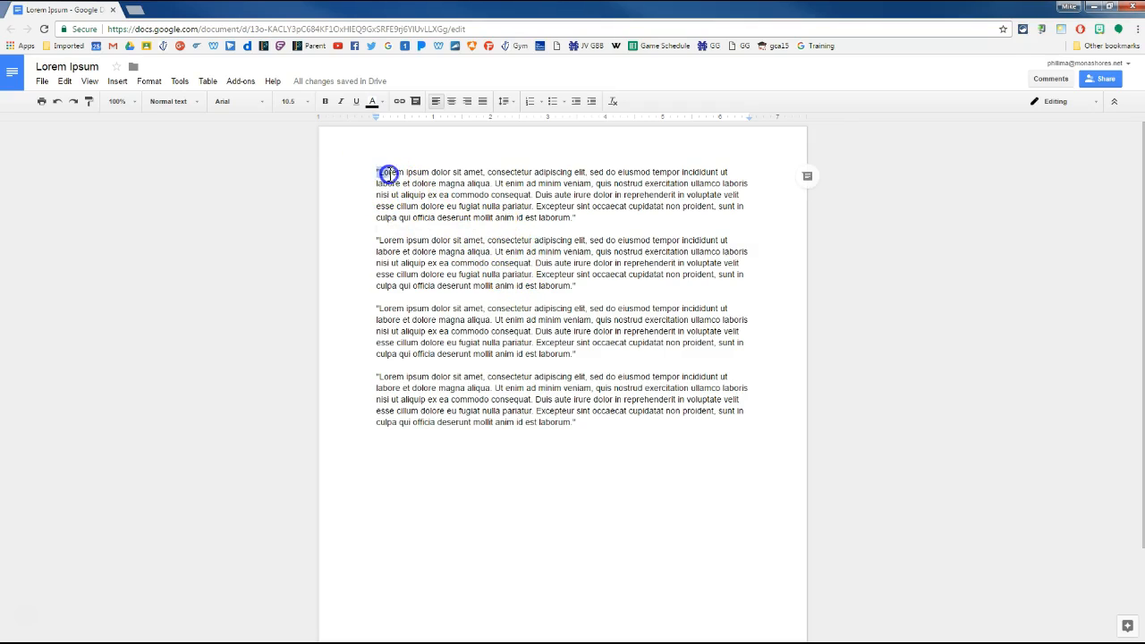
drag(380, 171, 426, 190)
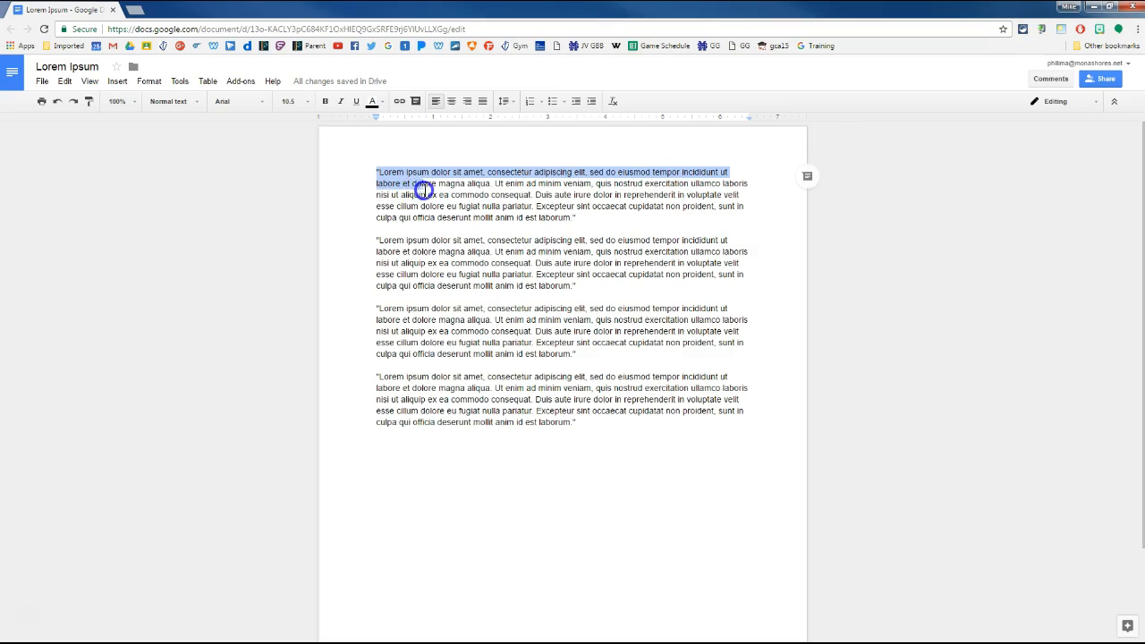
drag(426, 190, 439, 194)
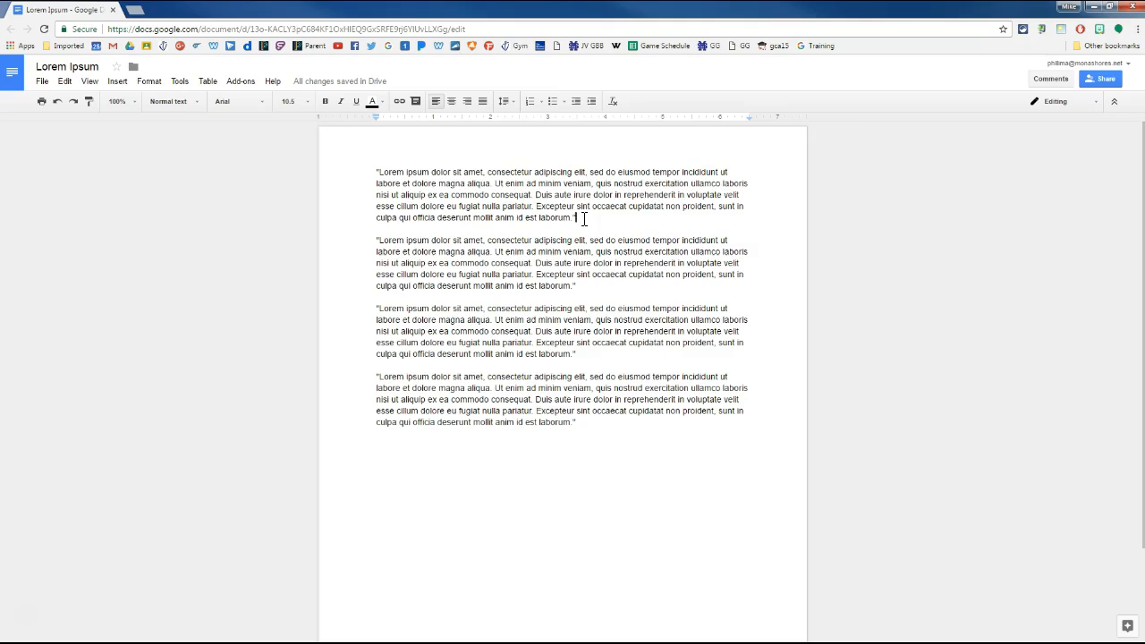
Step: Select the words of the first paragraph's last line
double_click(555, 218)
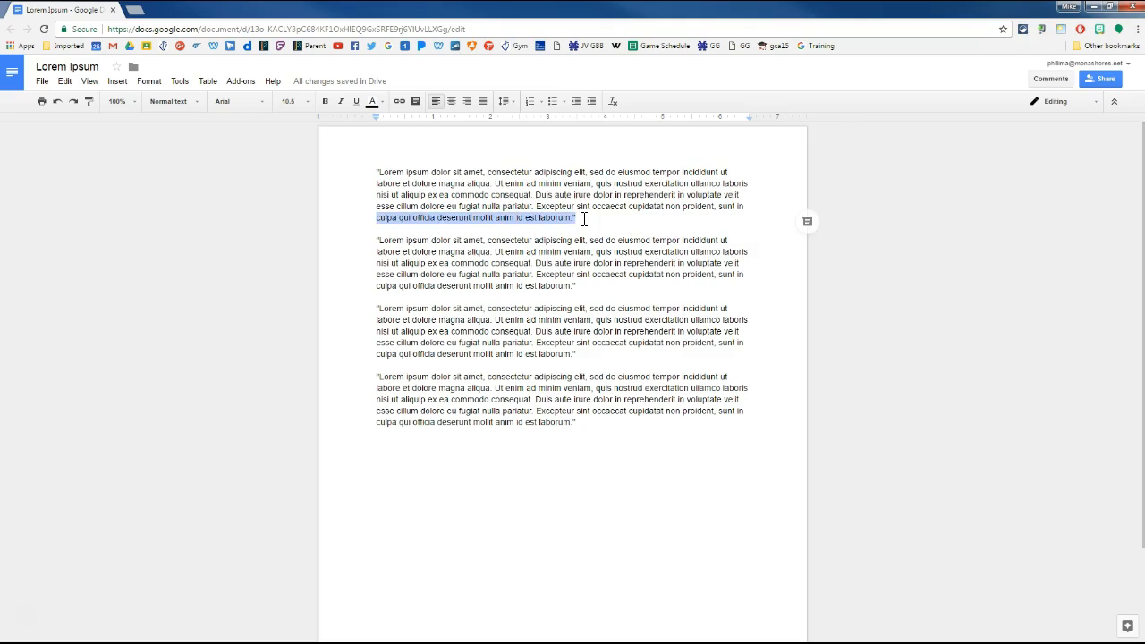
drag(573, 218, 743, 208)
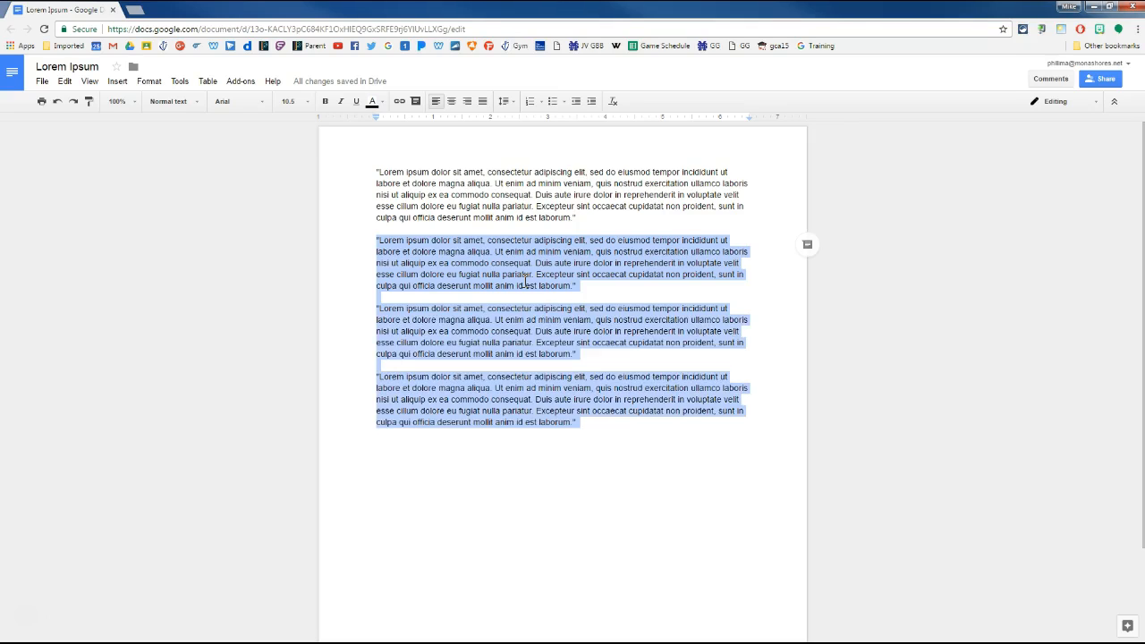
mouse_move(598, 438)
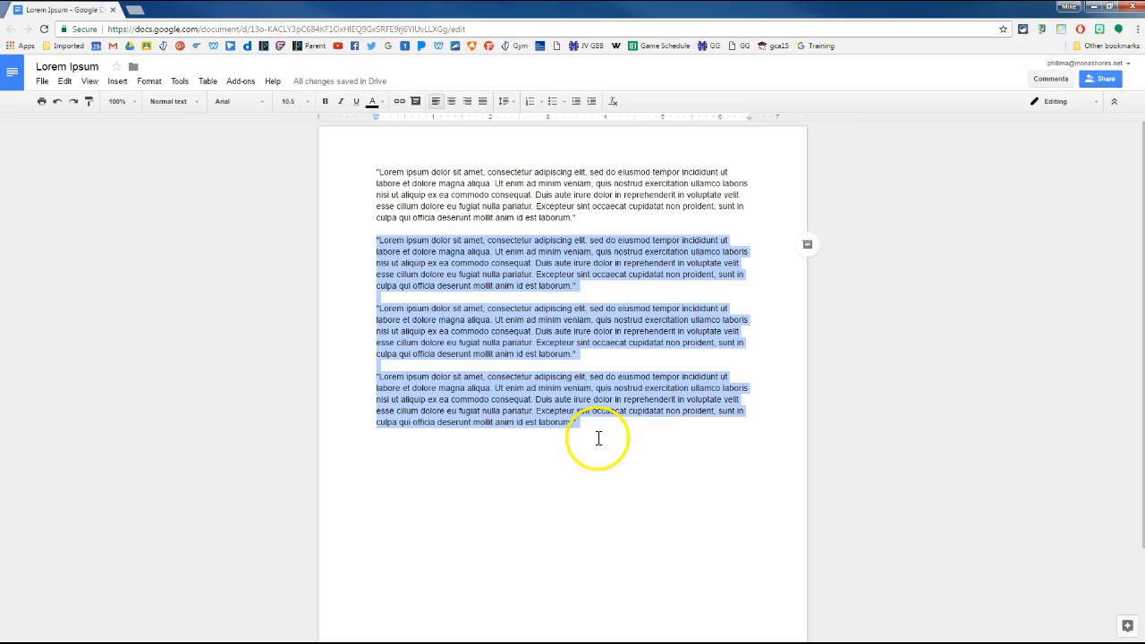